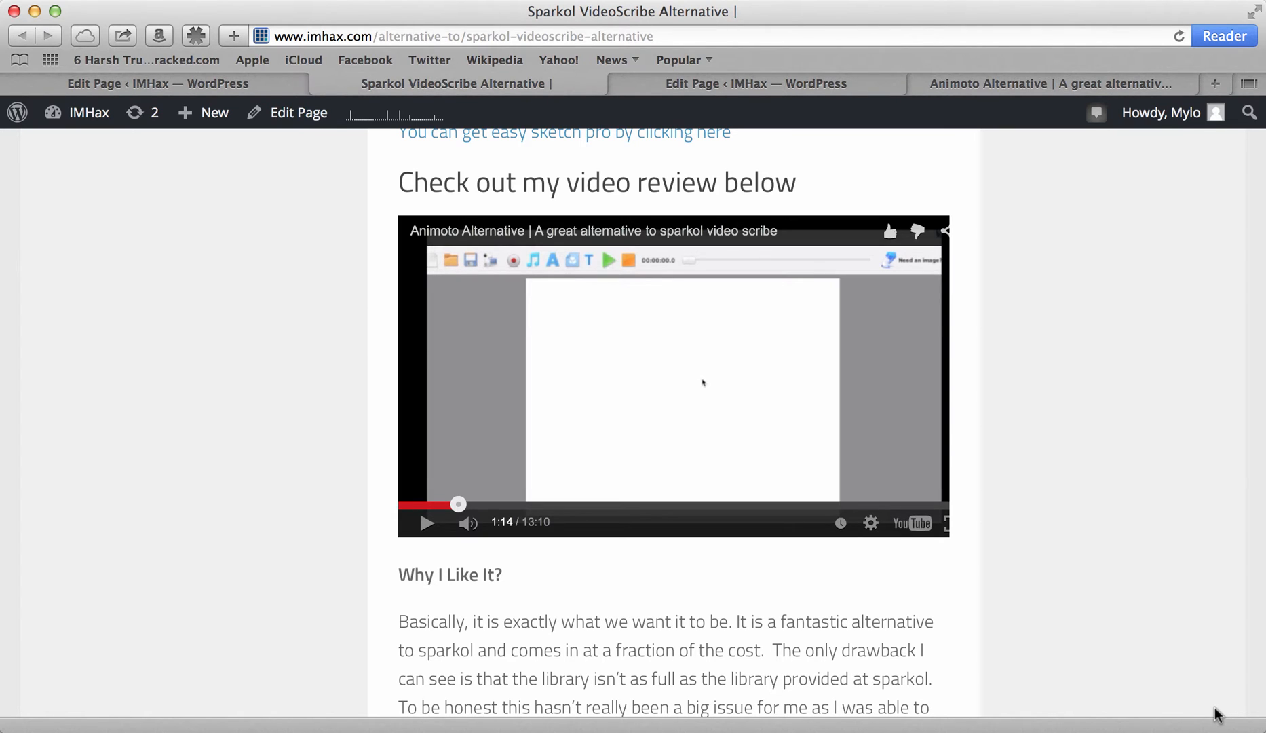
mouse_move(705, 548)
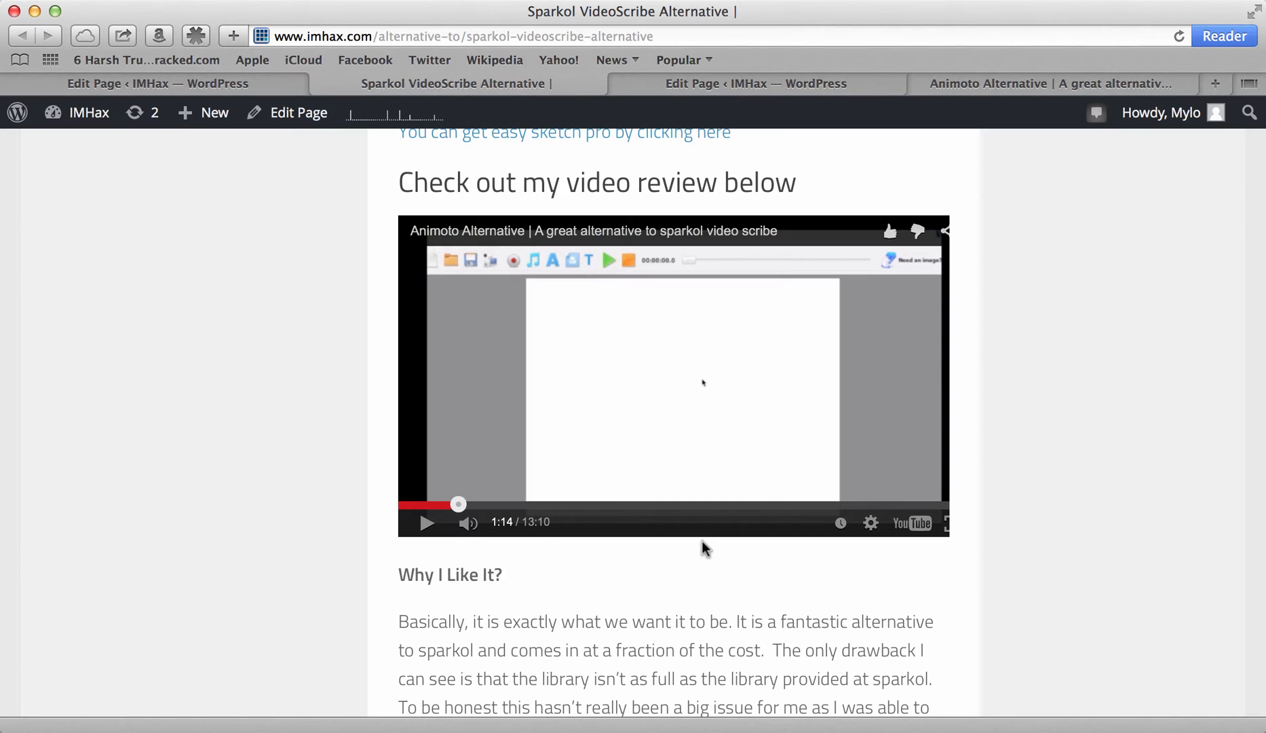
mouse_move(429, 523)
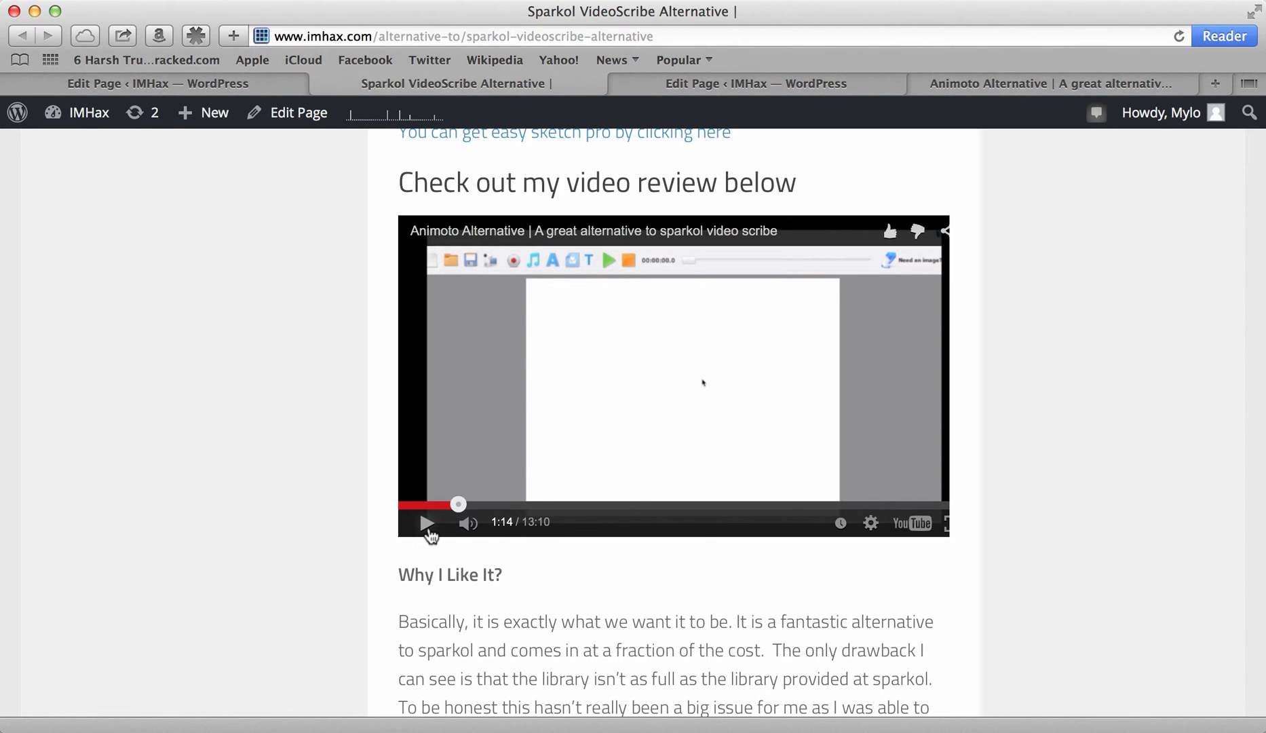
Play the embedded review video and check its playback quality options without changing them
left_click(426, 523)
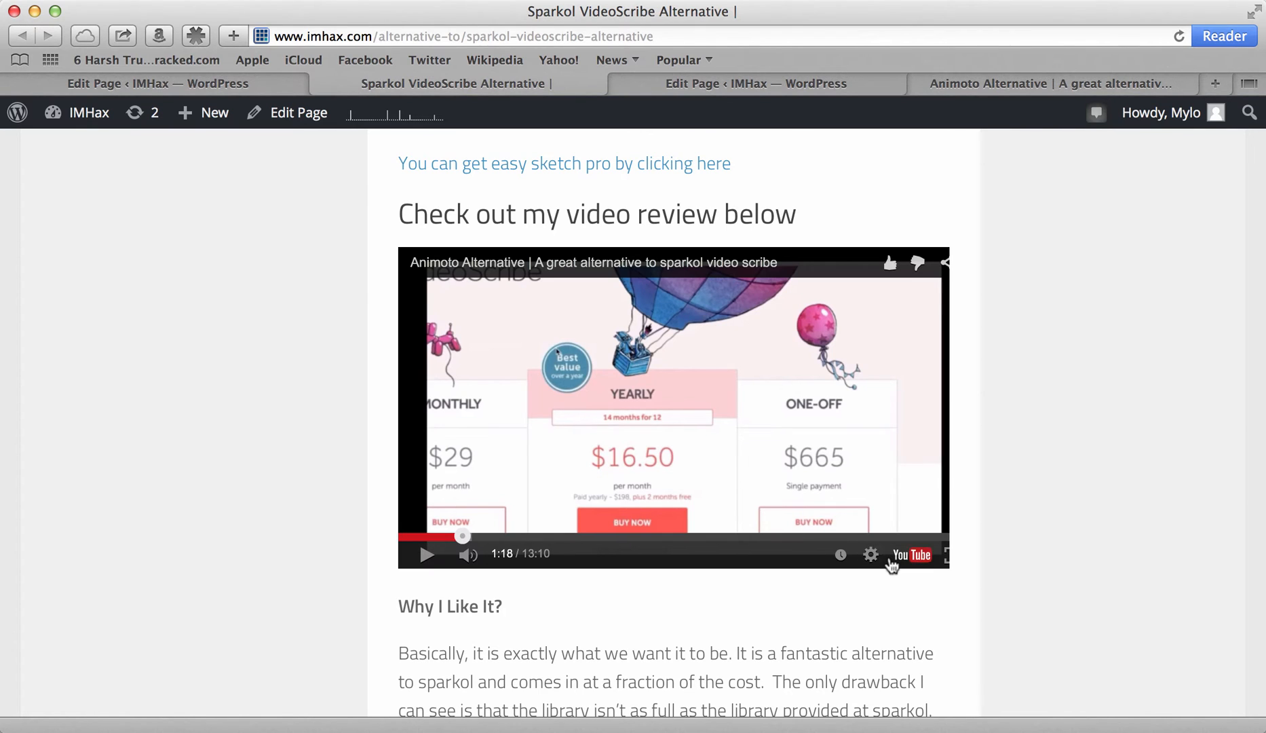
left_click(871, 555)
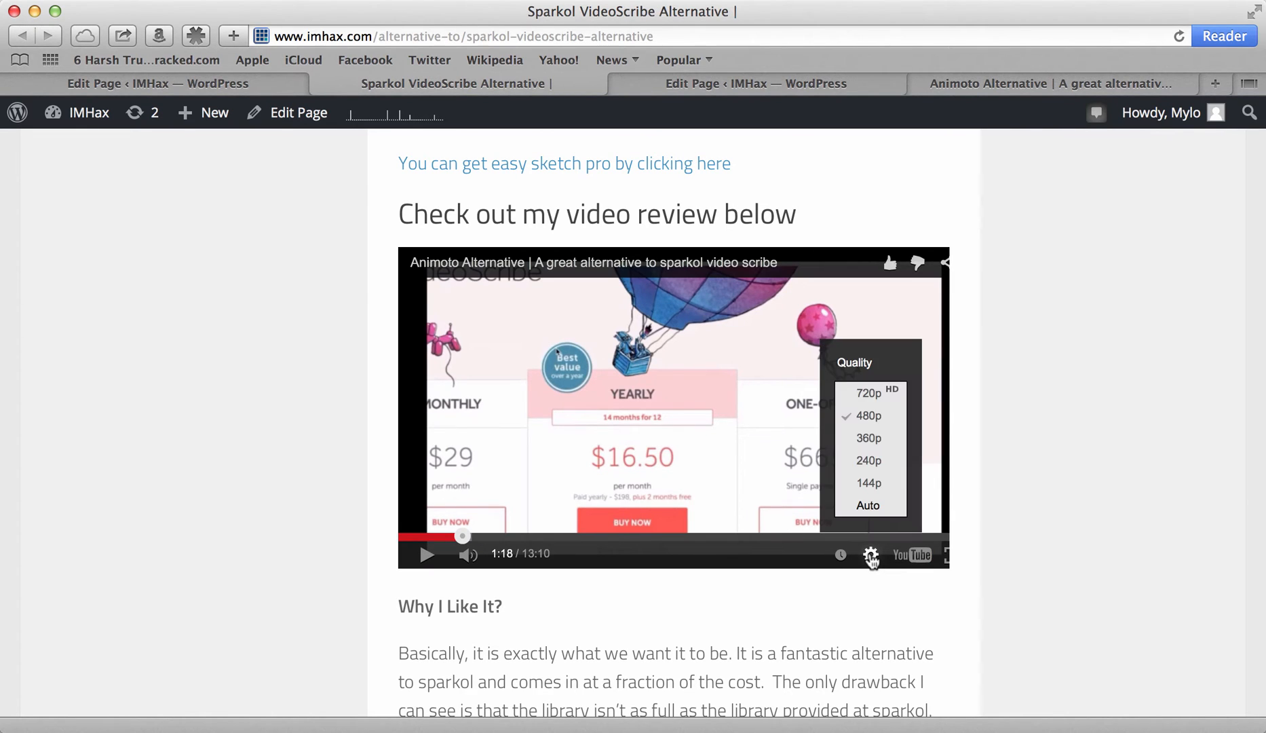
left_click(872, 555)
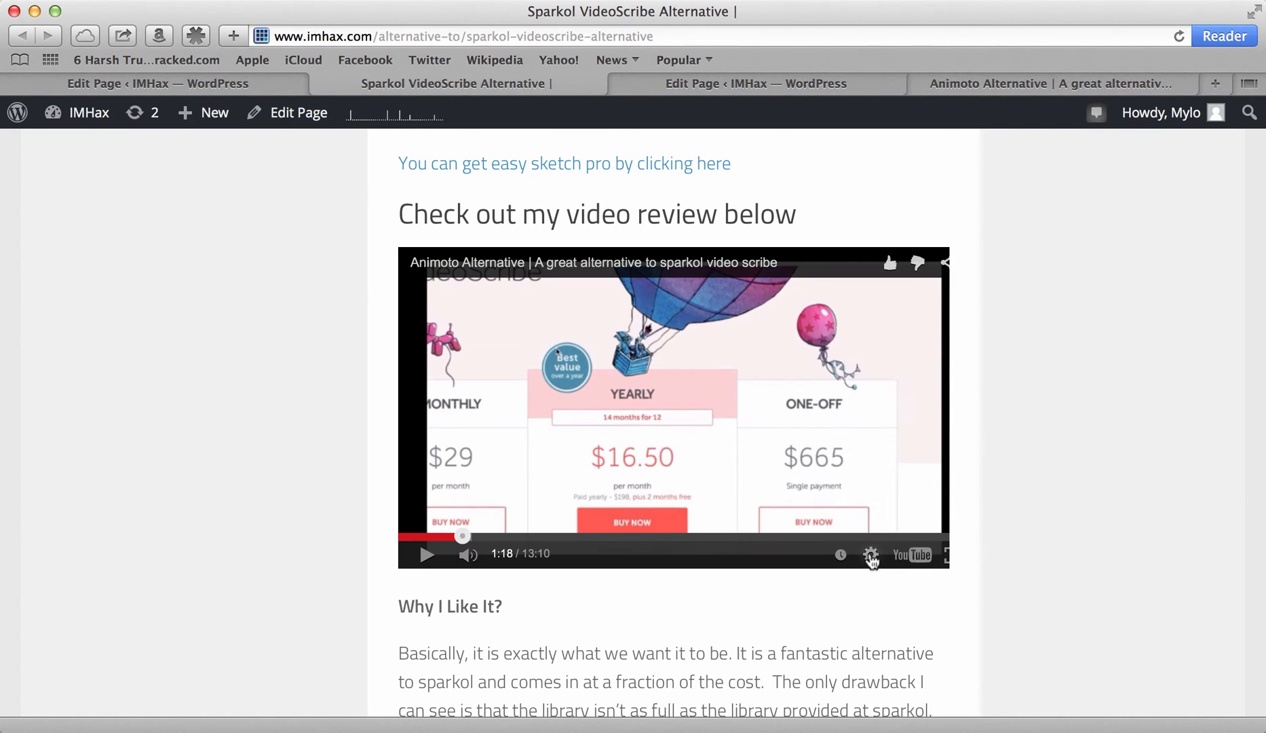
mouse_move(911, 590)
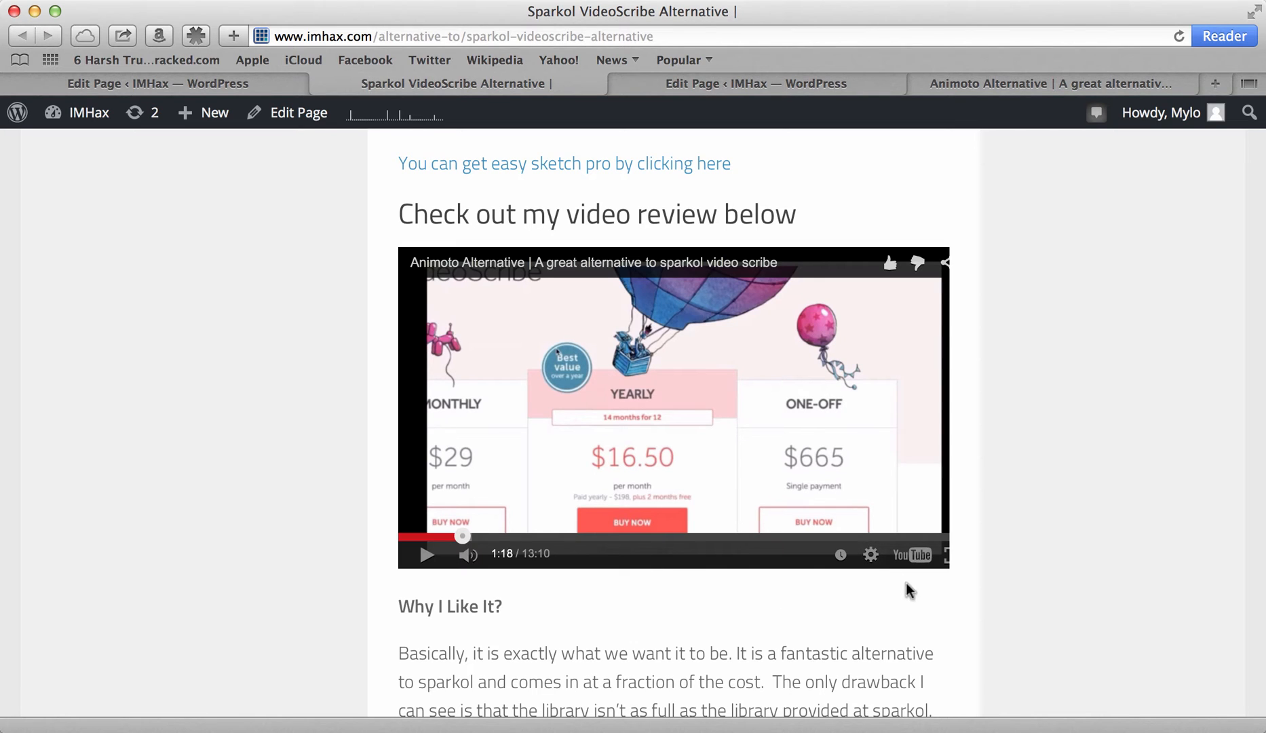
mouse_move(727, 254)
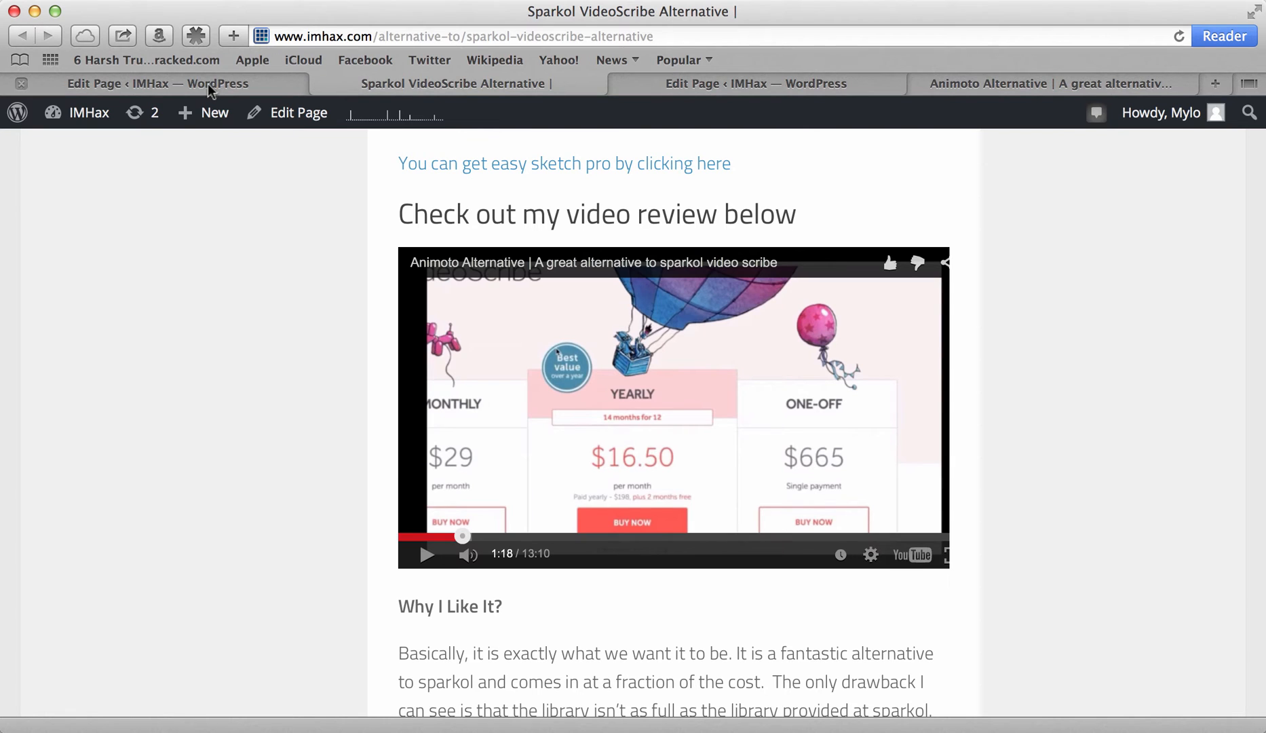
View the page's HTML source with the iframe code, then go to the YouTube video page
left_click(158, 82)
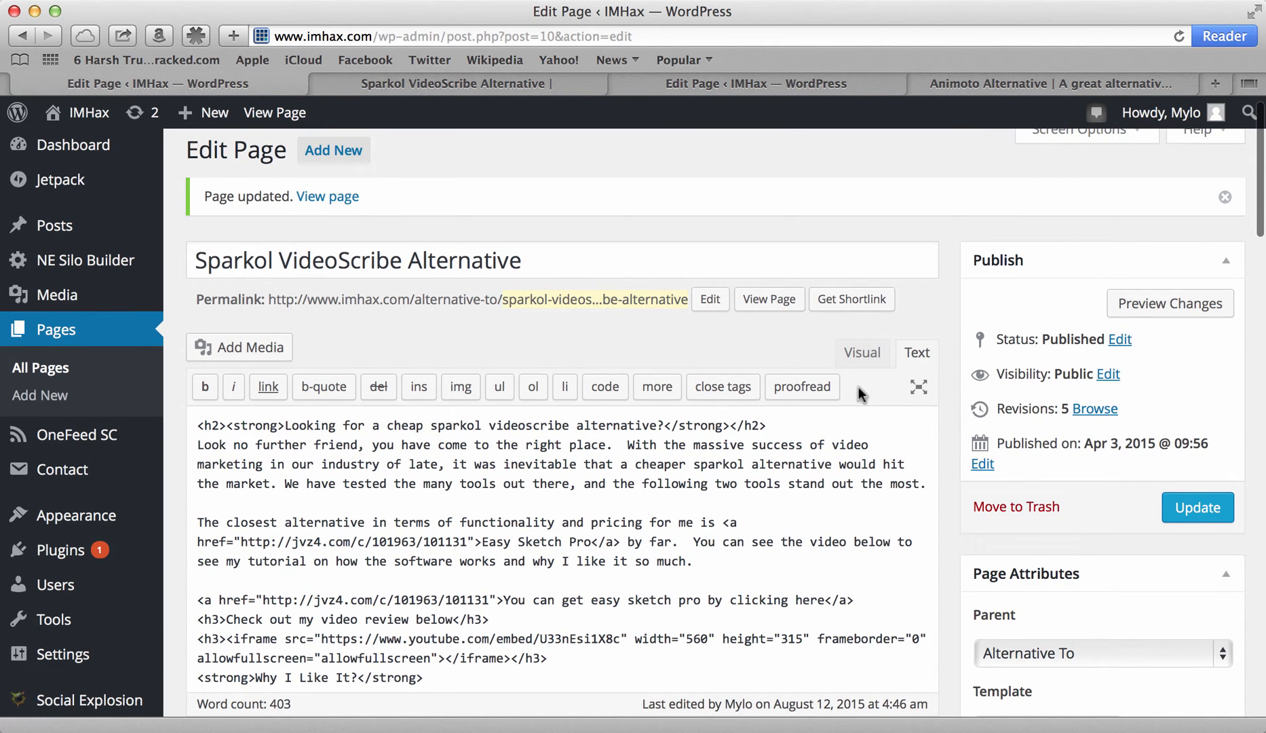
left_click(861, 353)
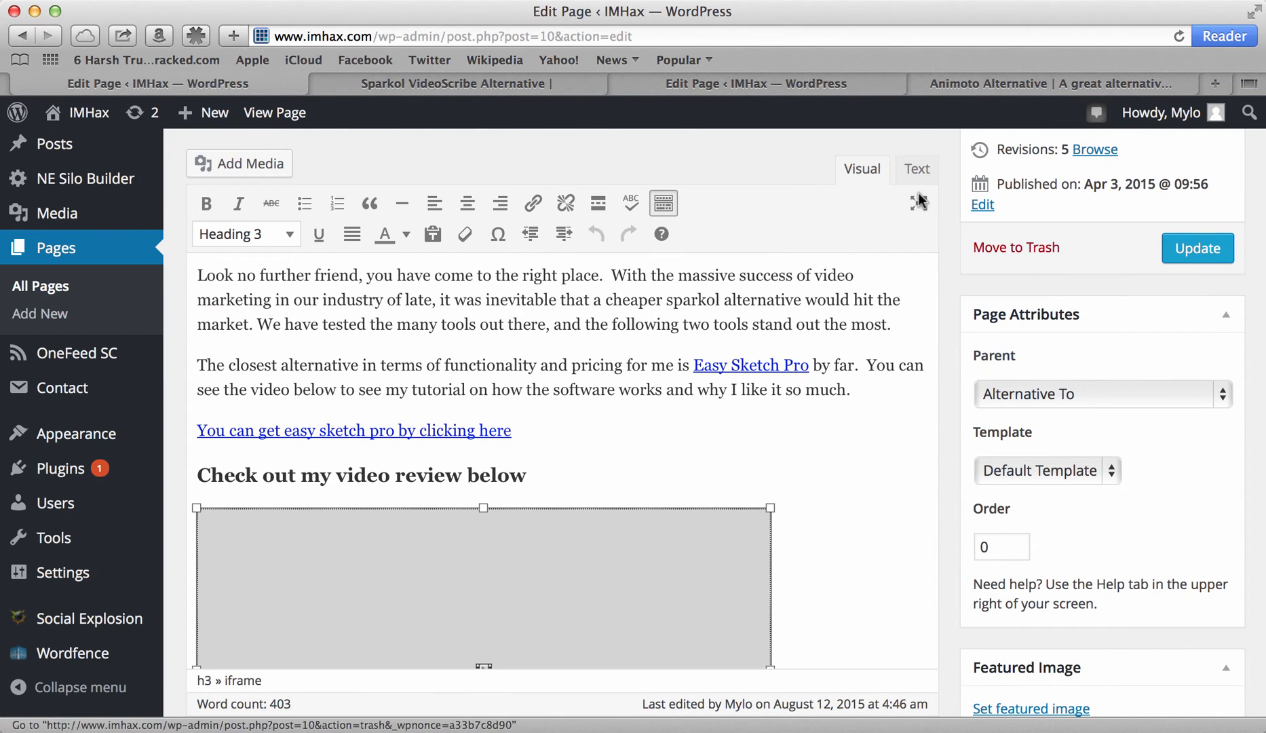
left_click(916, 168)
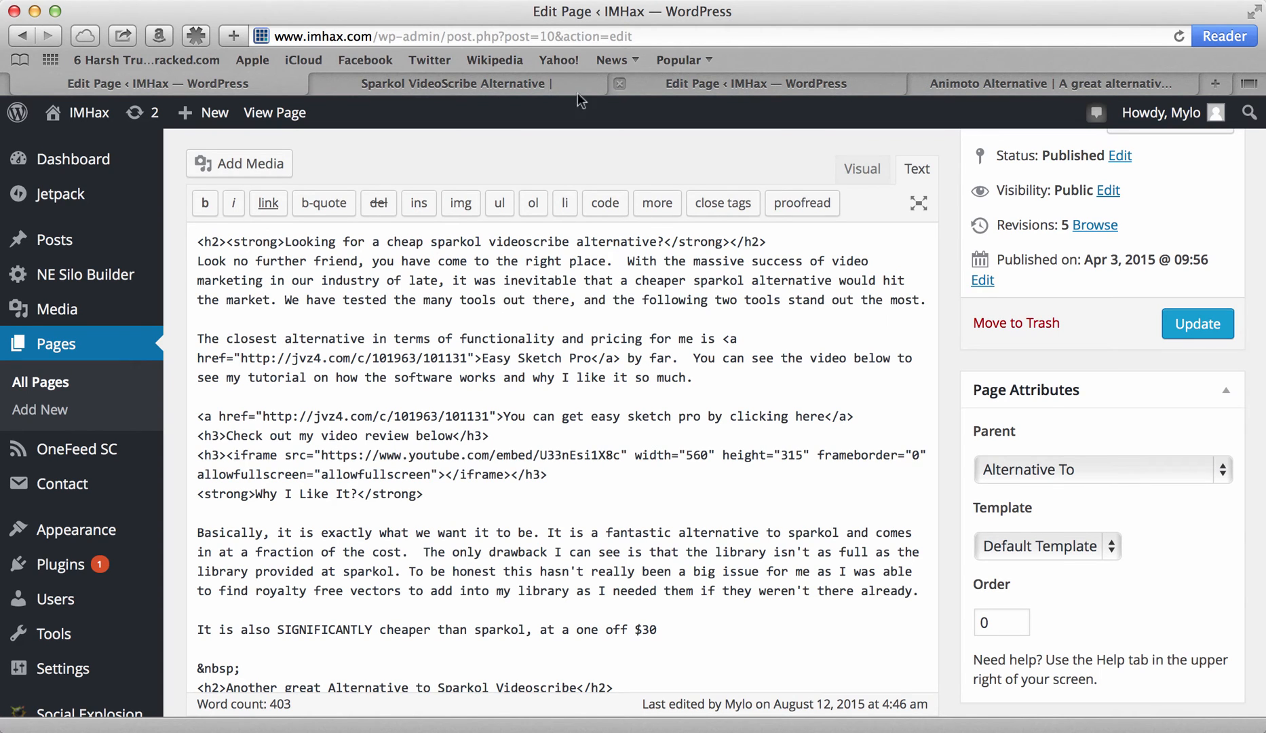
left_click(455, 83)
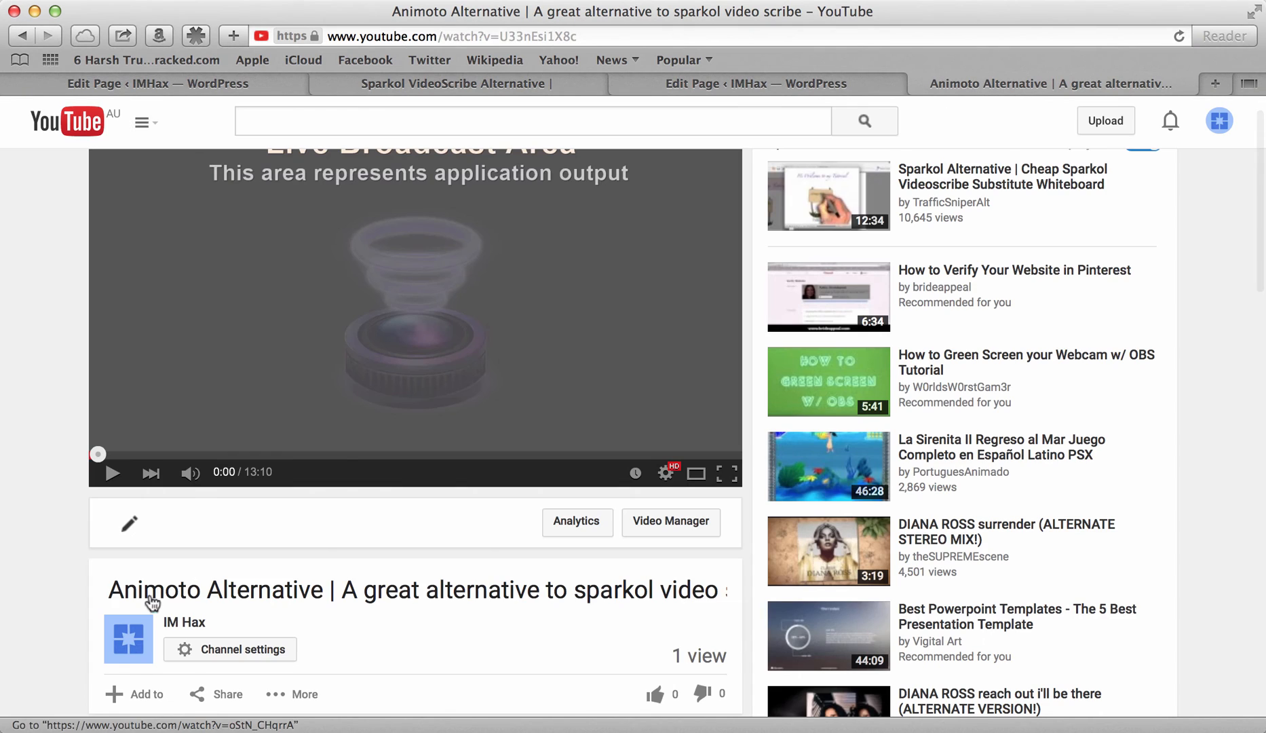
Show the video's embed code via Share > Embed, then return to the page editor
scroll("down", 3)
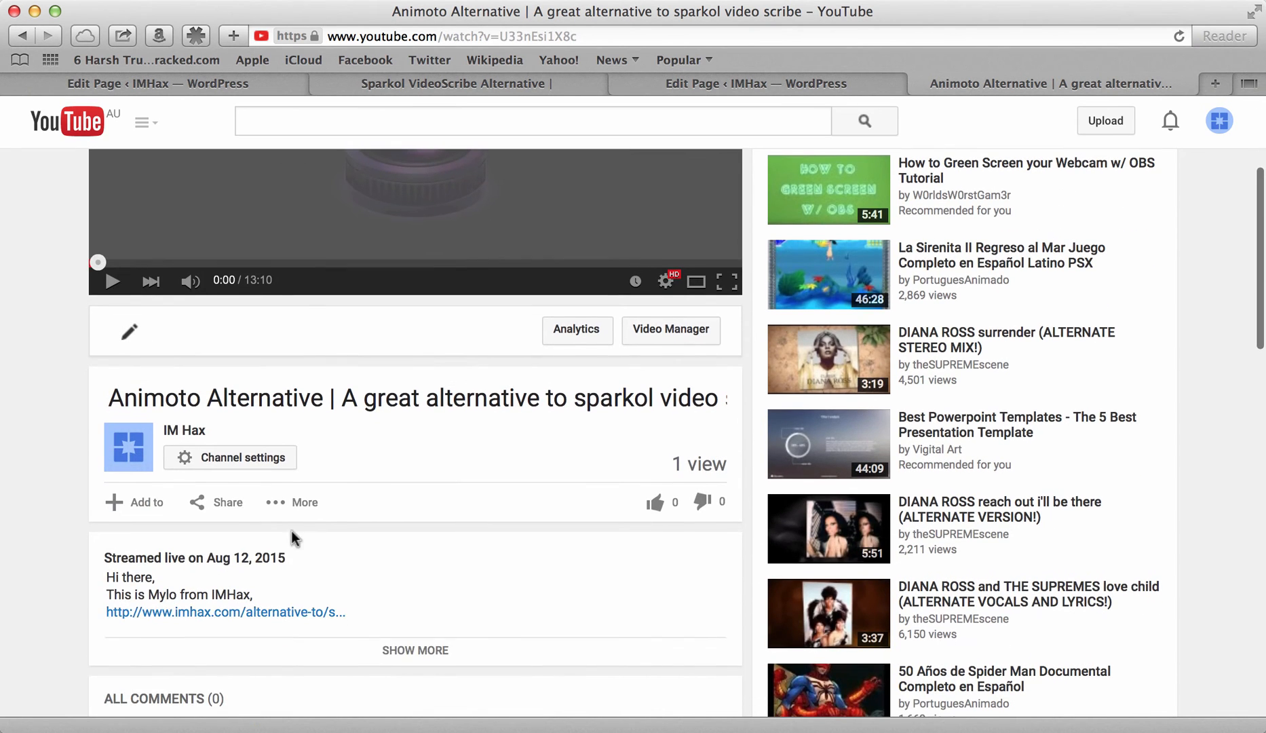
left_click(227, 501)
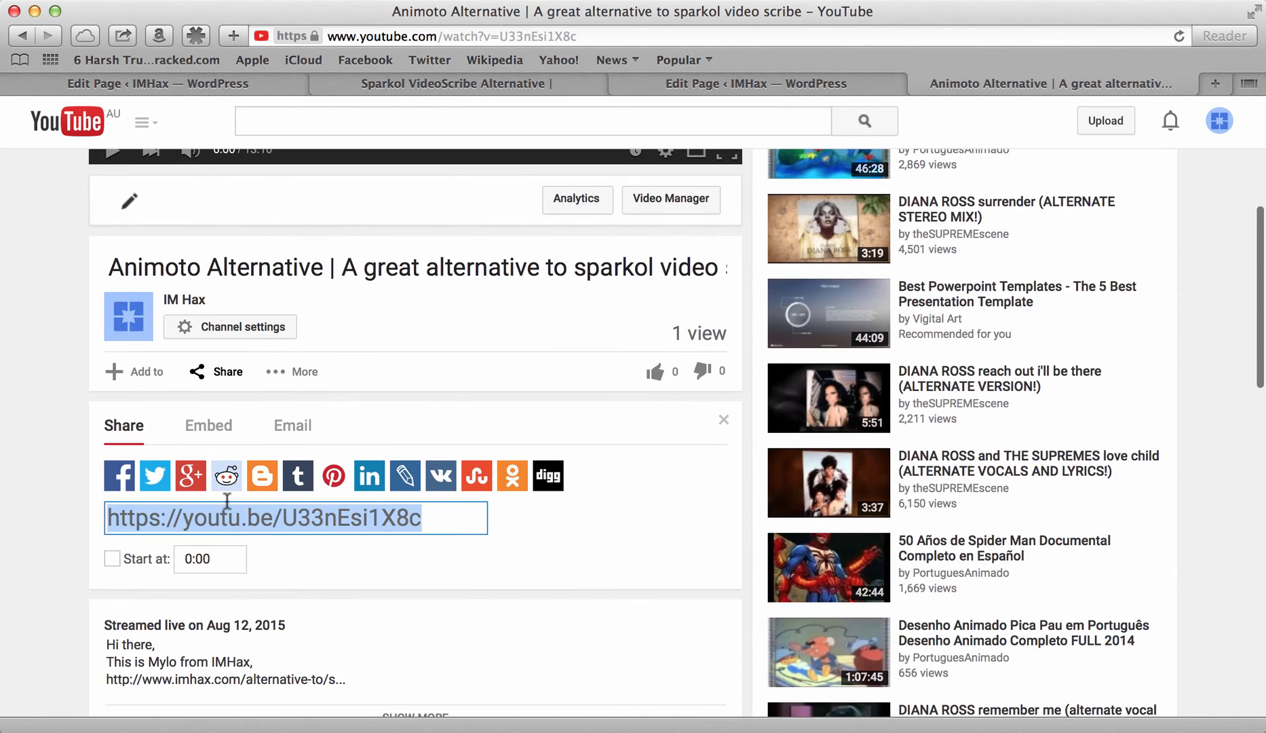
left_click(209, 425)
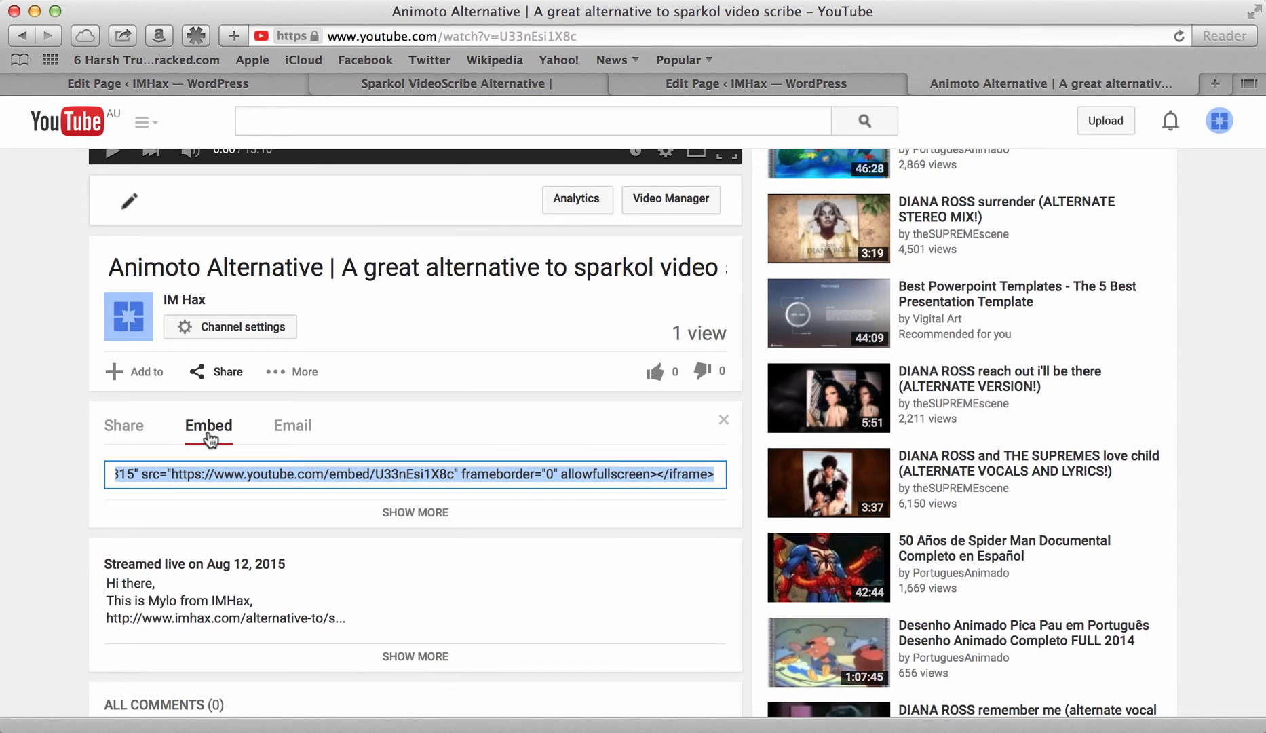
mouse_move(338, 442)
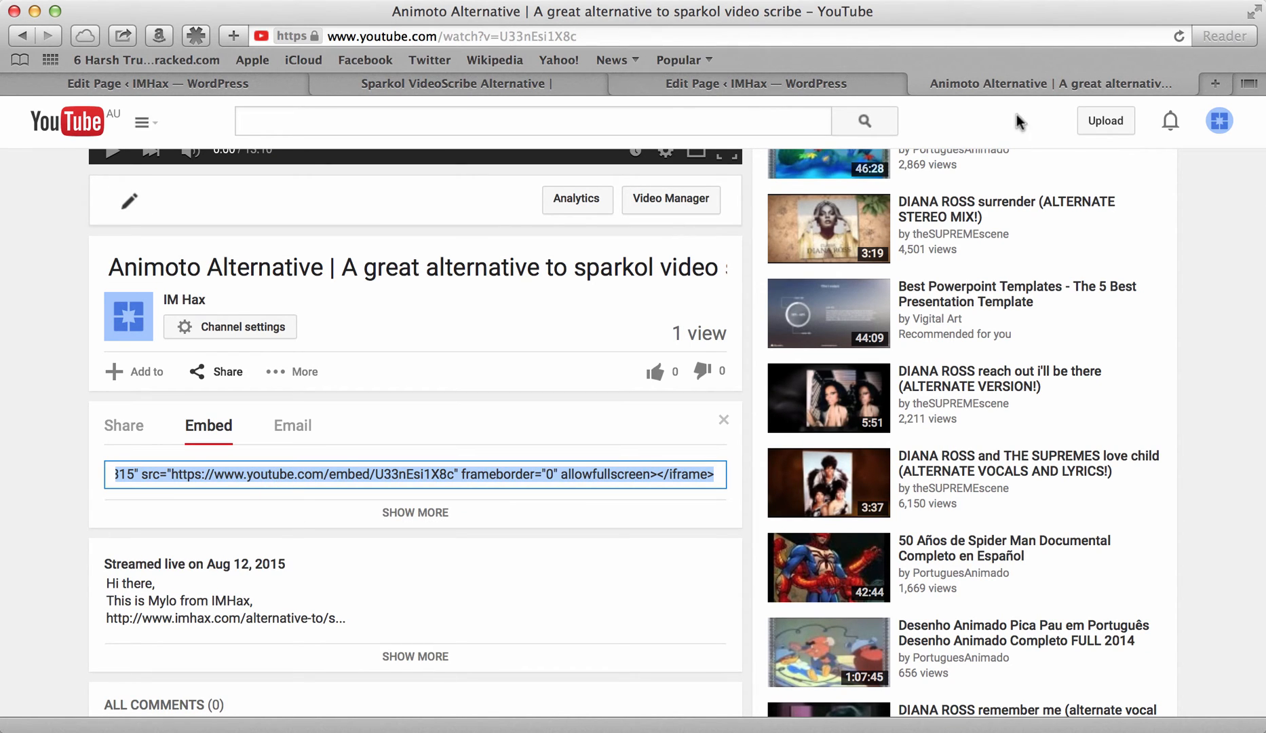
left_click(156, 83)
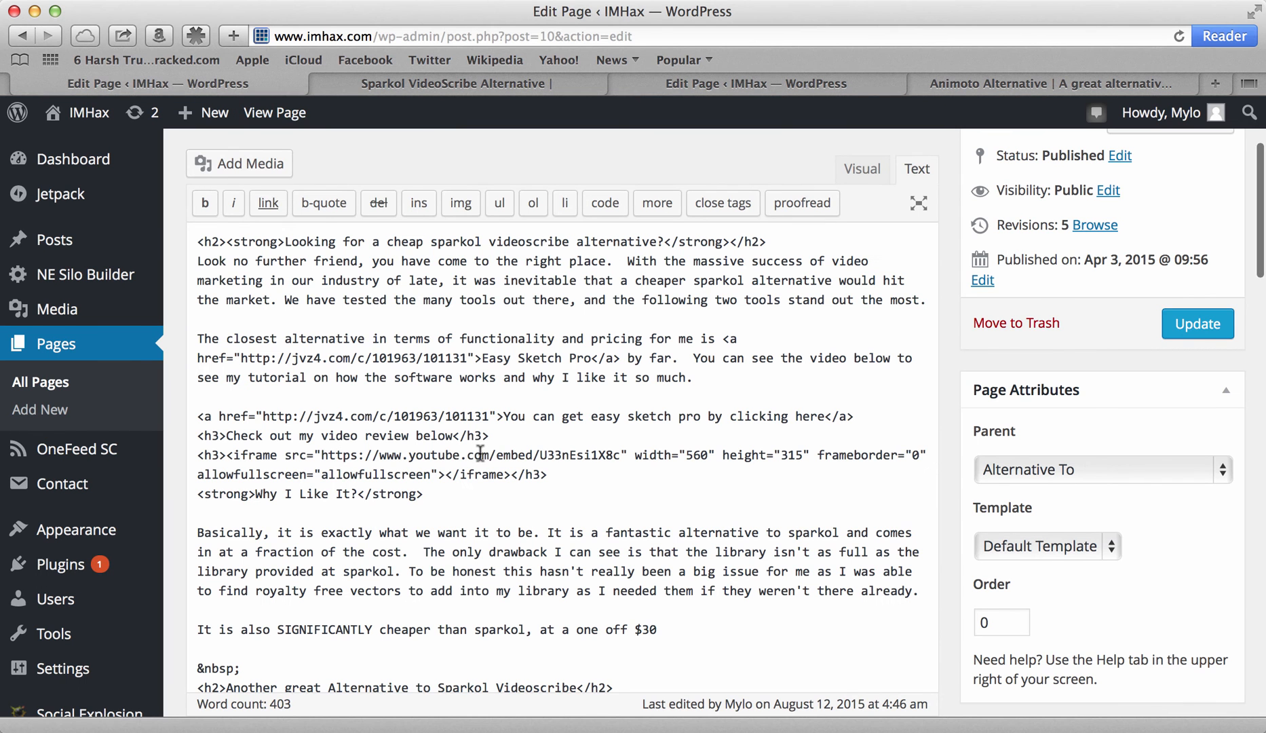
In the Text view, append ?rel=0&vq=hd720 after the embed ID in the iframe src
left_click(860, 168)
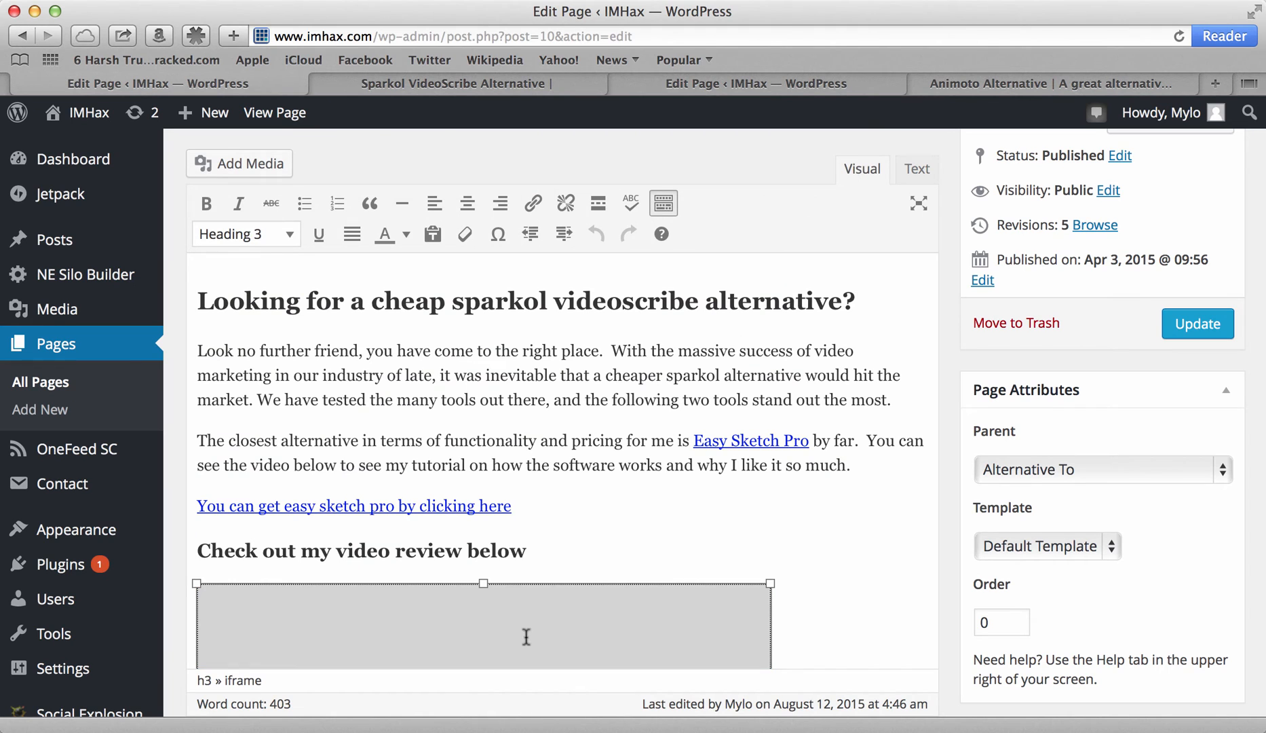
left_click(917, 169)
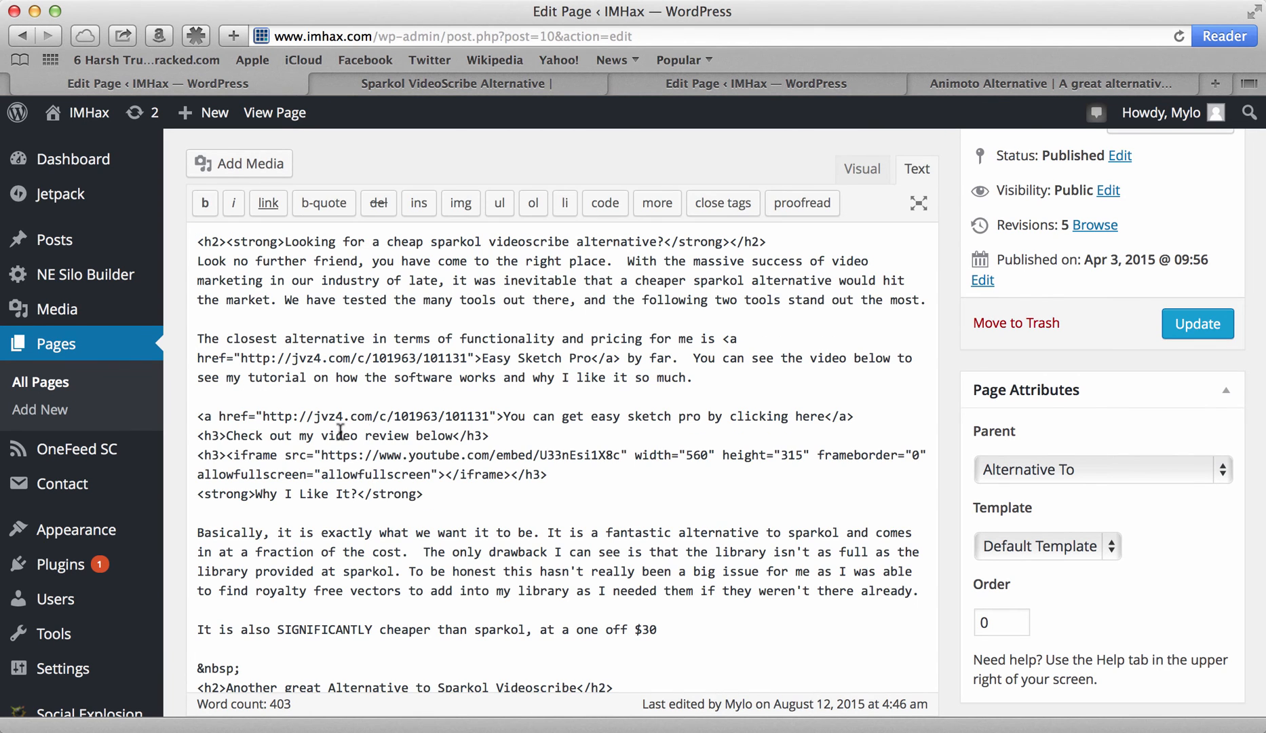
scroll("down", 3)
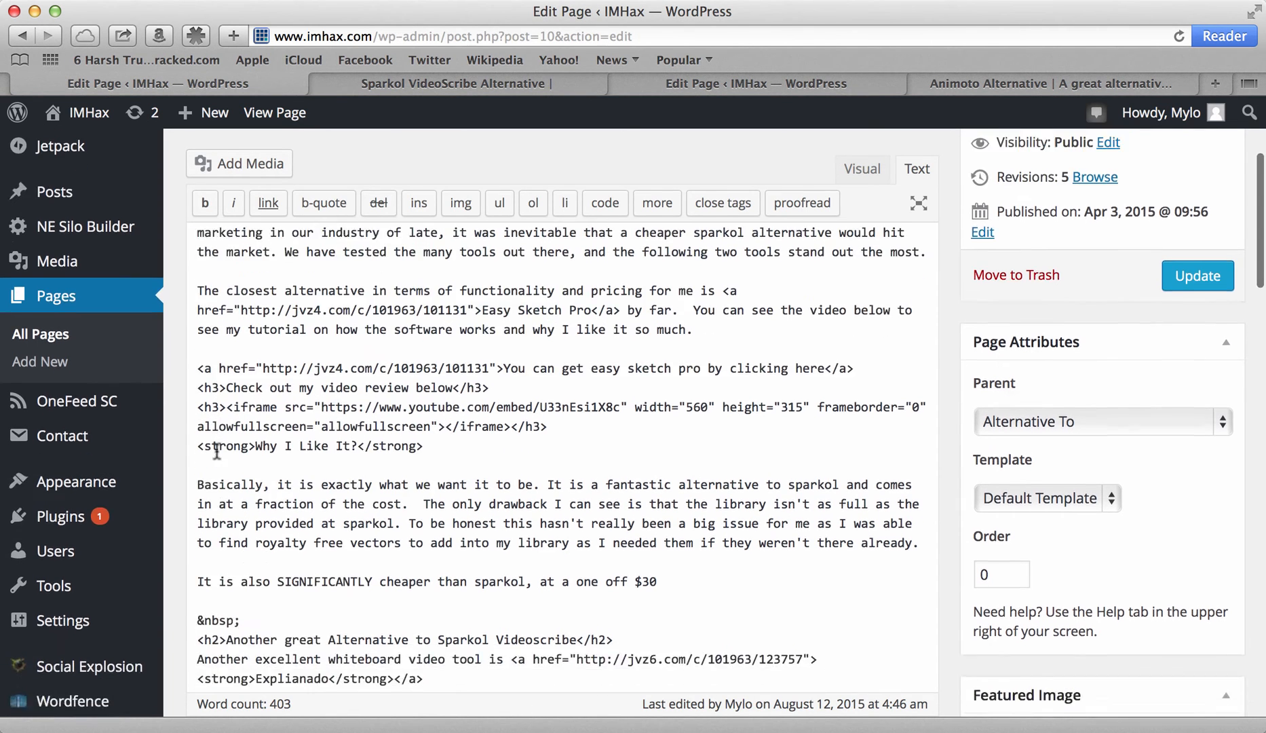
scroll("down", 3)
type("?rel=0&amp;vq=hd720")
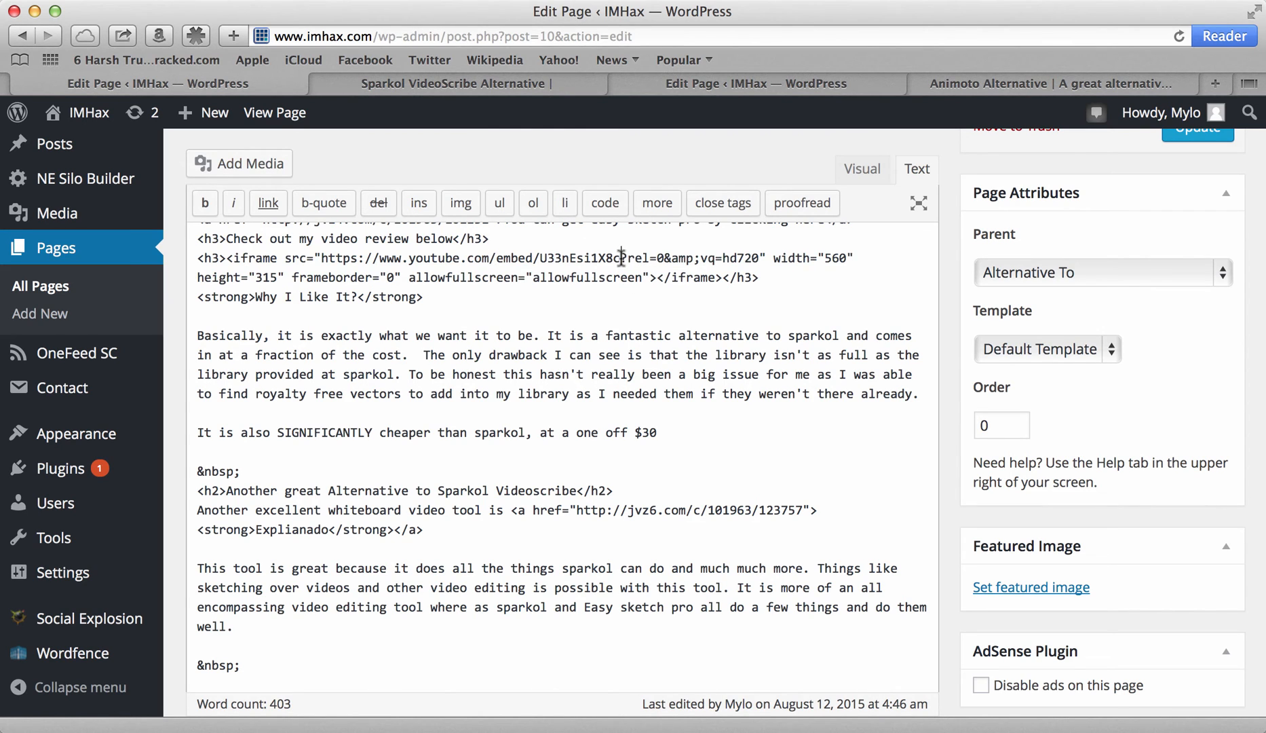
Check the added URL parameters and Update the page from the Publish box
left_click_drag(622, 258, 763, 257)
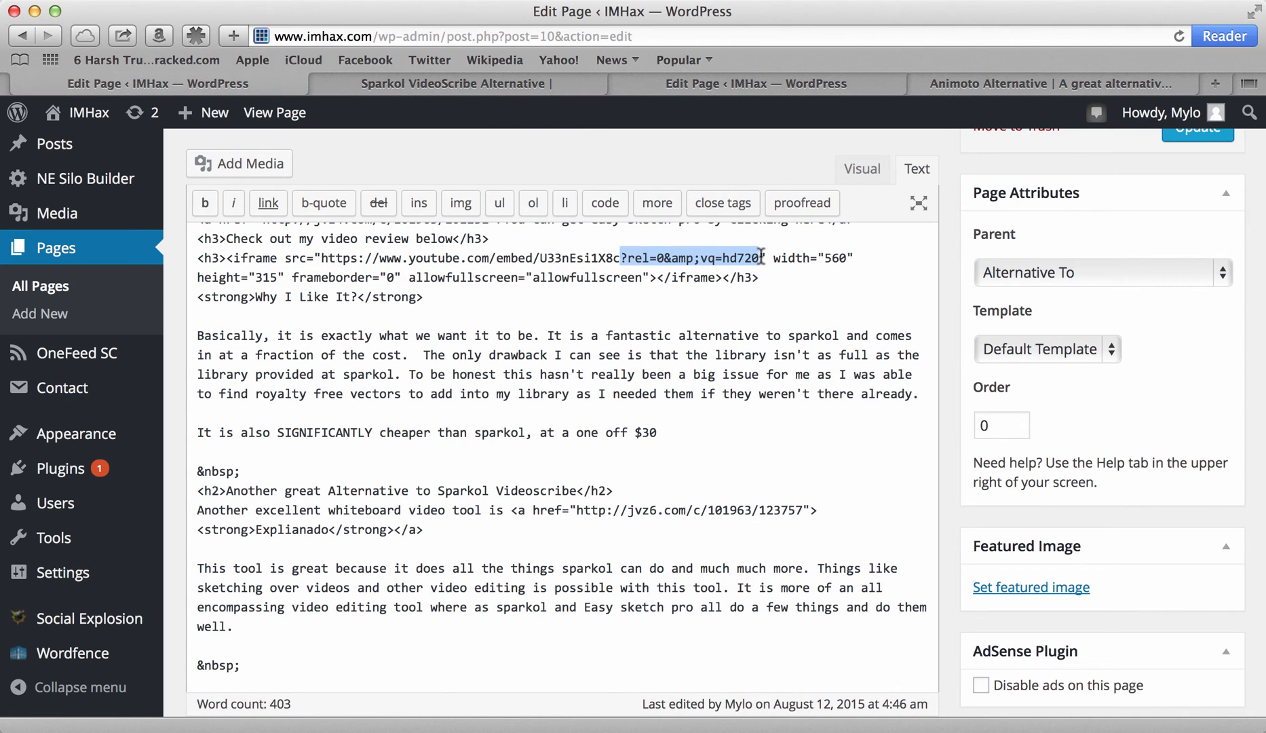
mouse_move(663, 257)
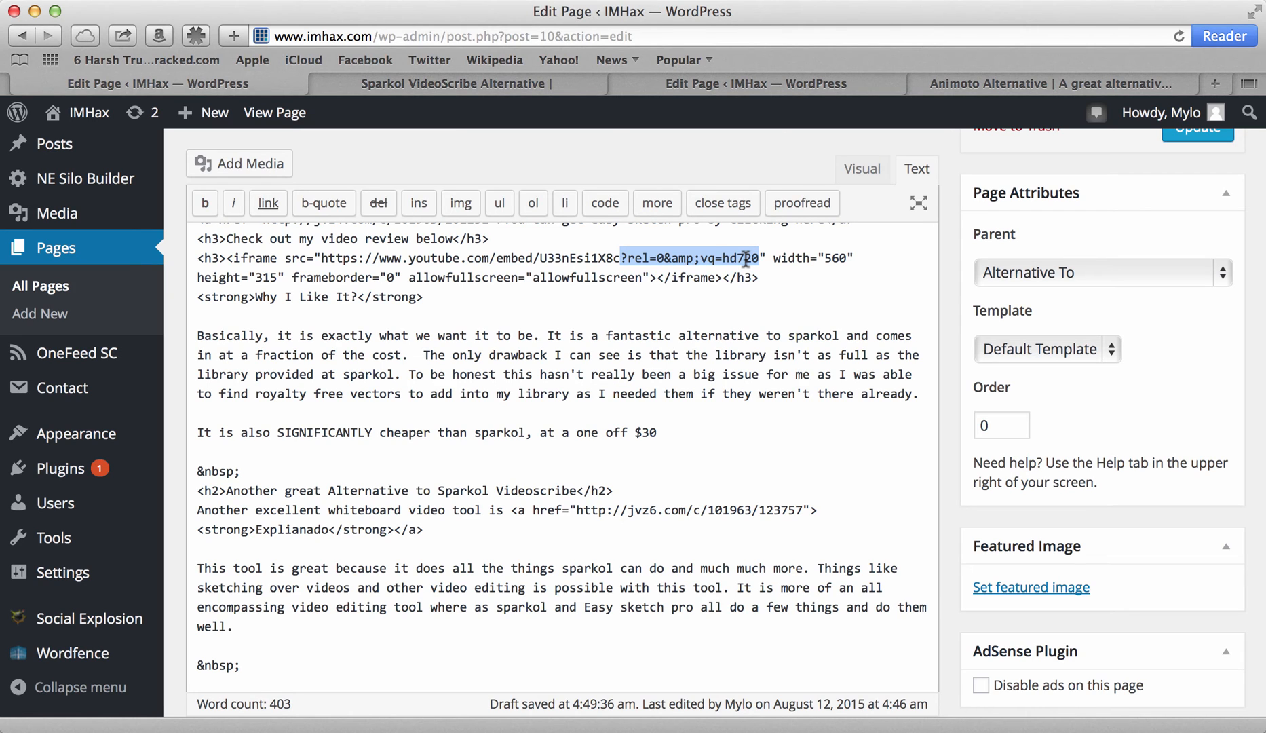
left_click(1162, 113)
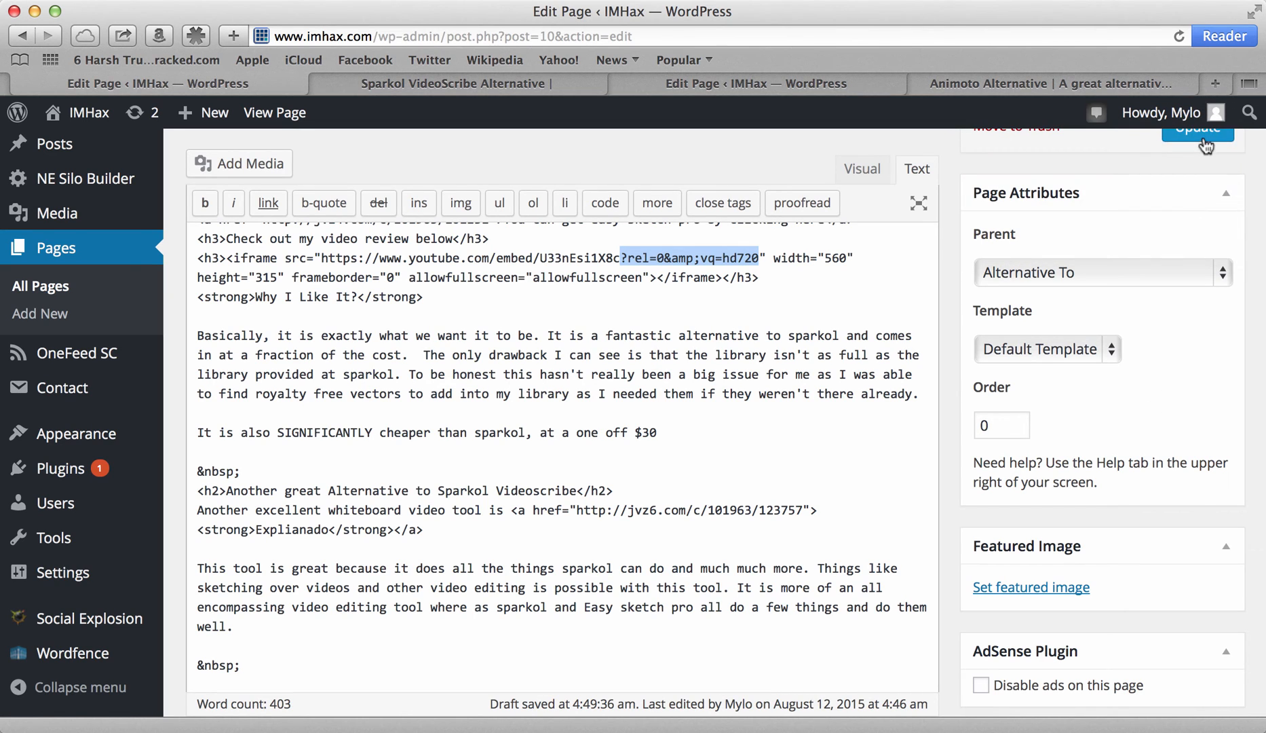
left_click(1197, 129)
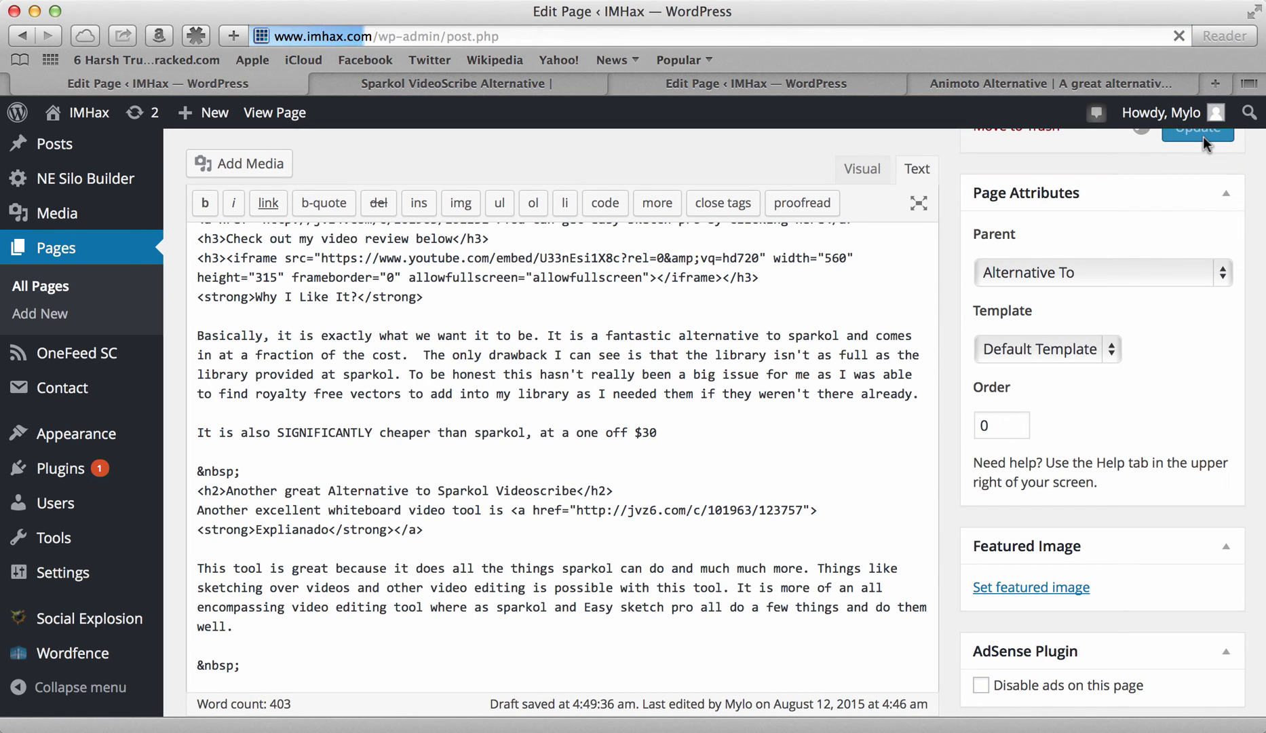
left_click(1197, 129)
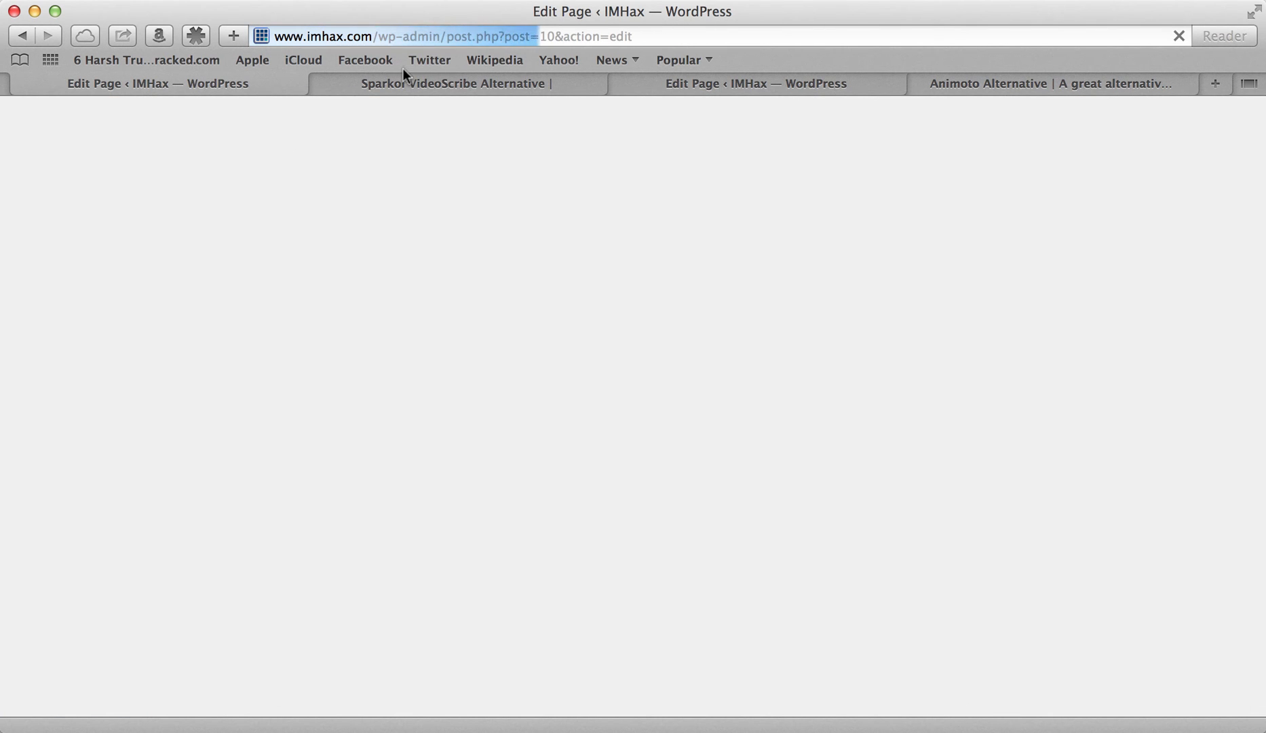
On the live page, play the review video and confirm the quality setting shows HD
left_click(455, 83)
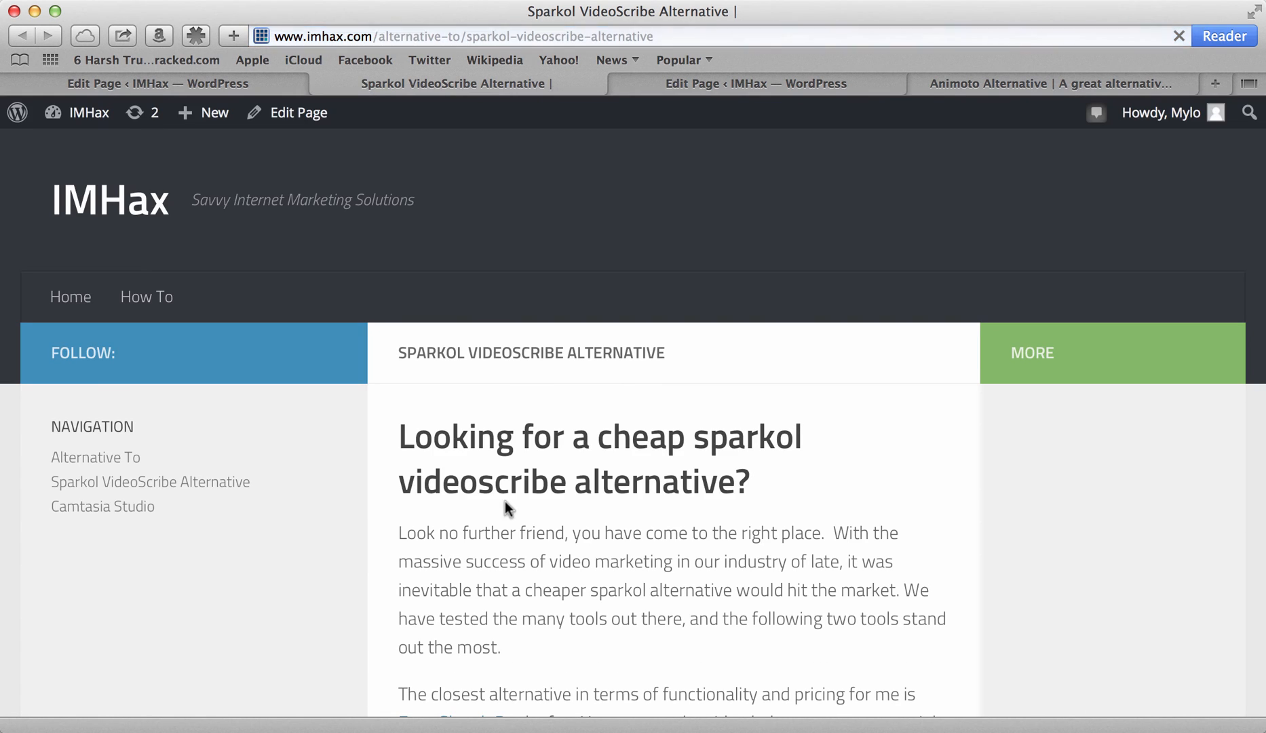
scroll("down", 3)
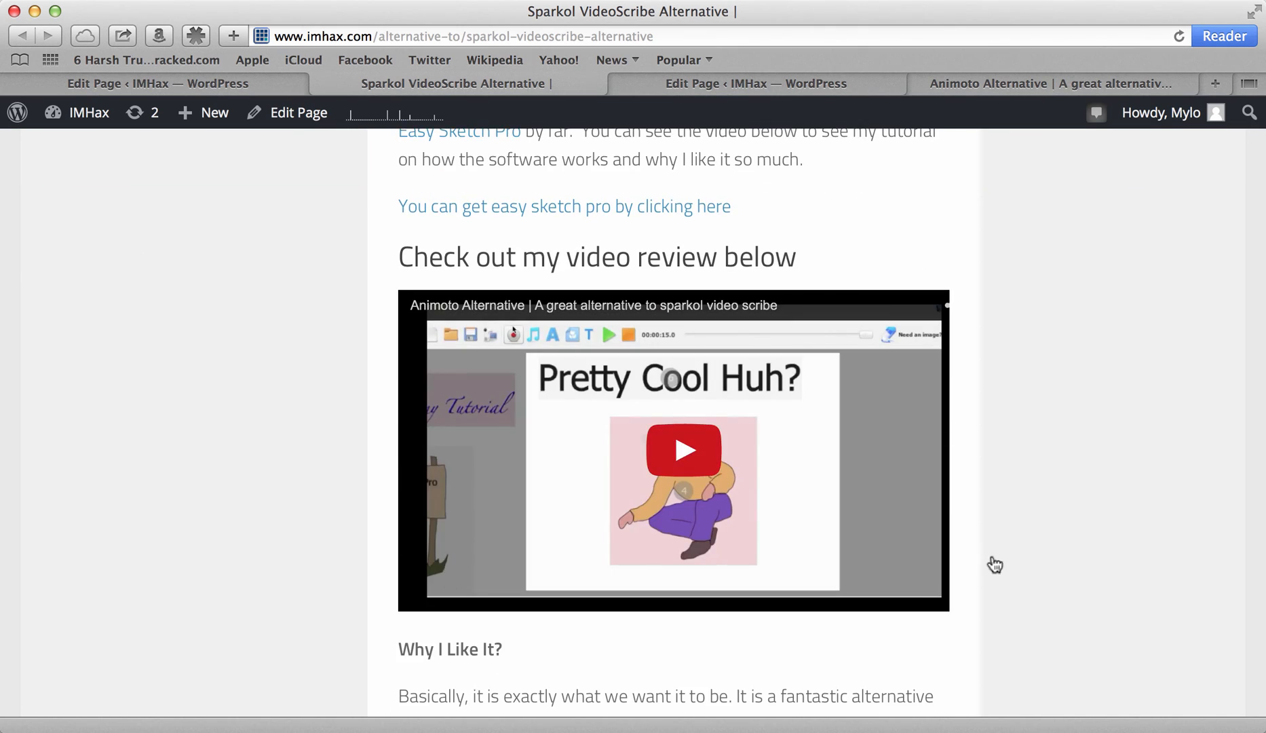
left_click(683, 449)
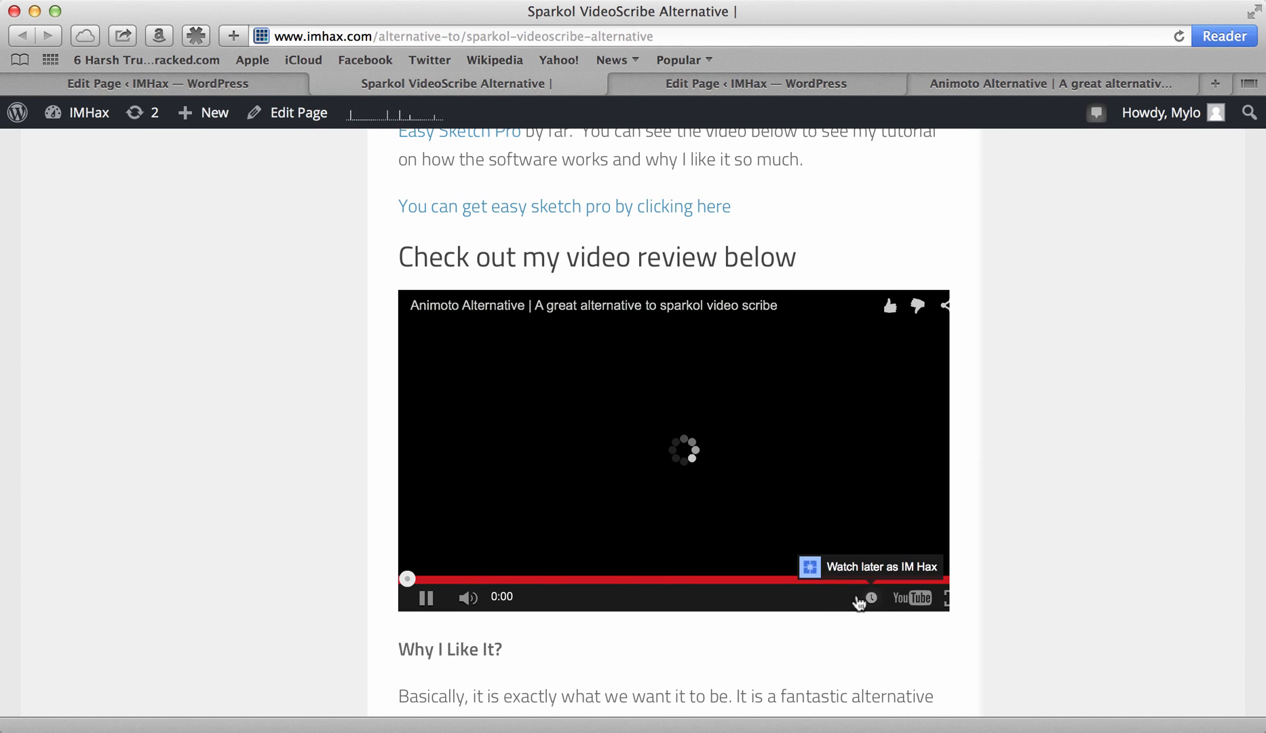
left_click(870, 597)
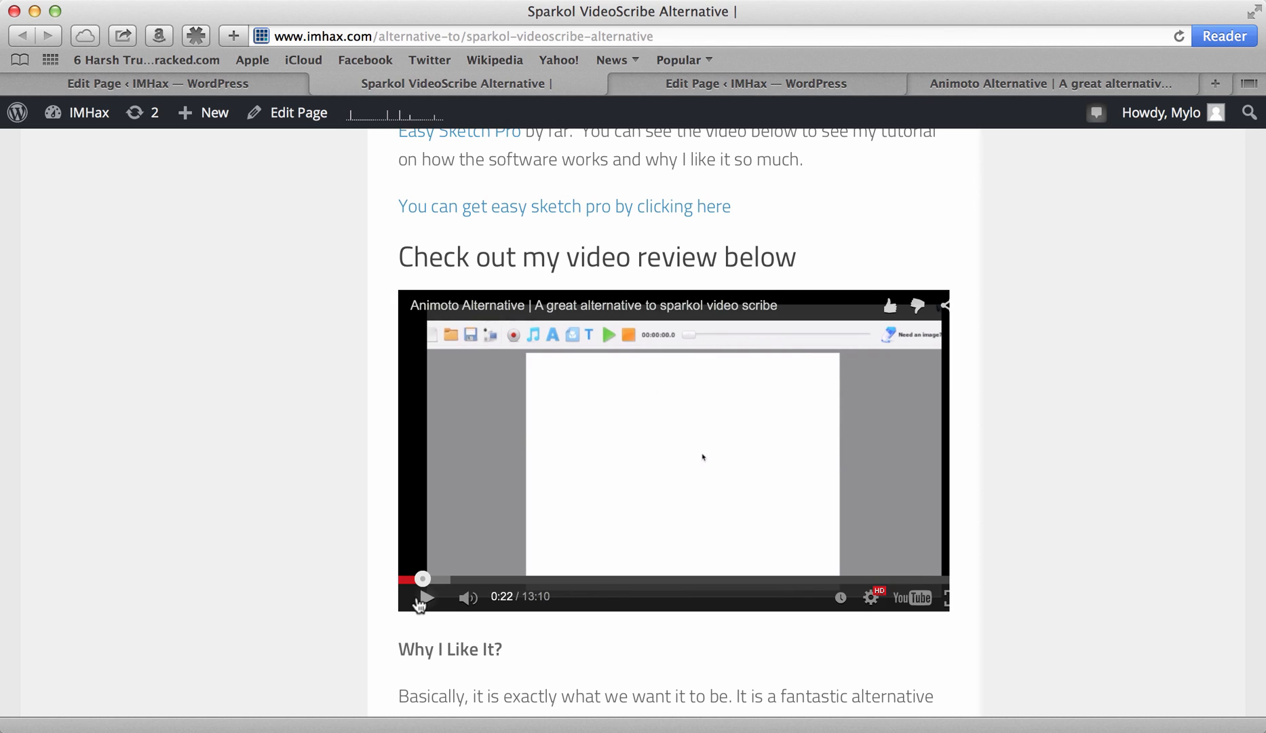
mouse_move(597, 499)
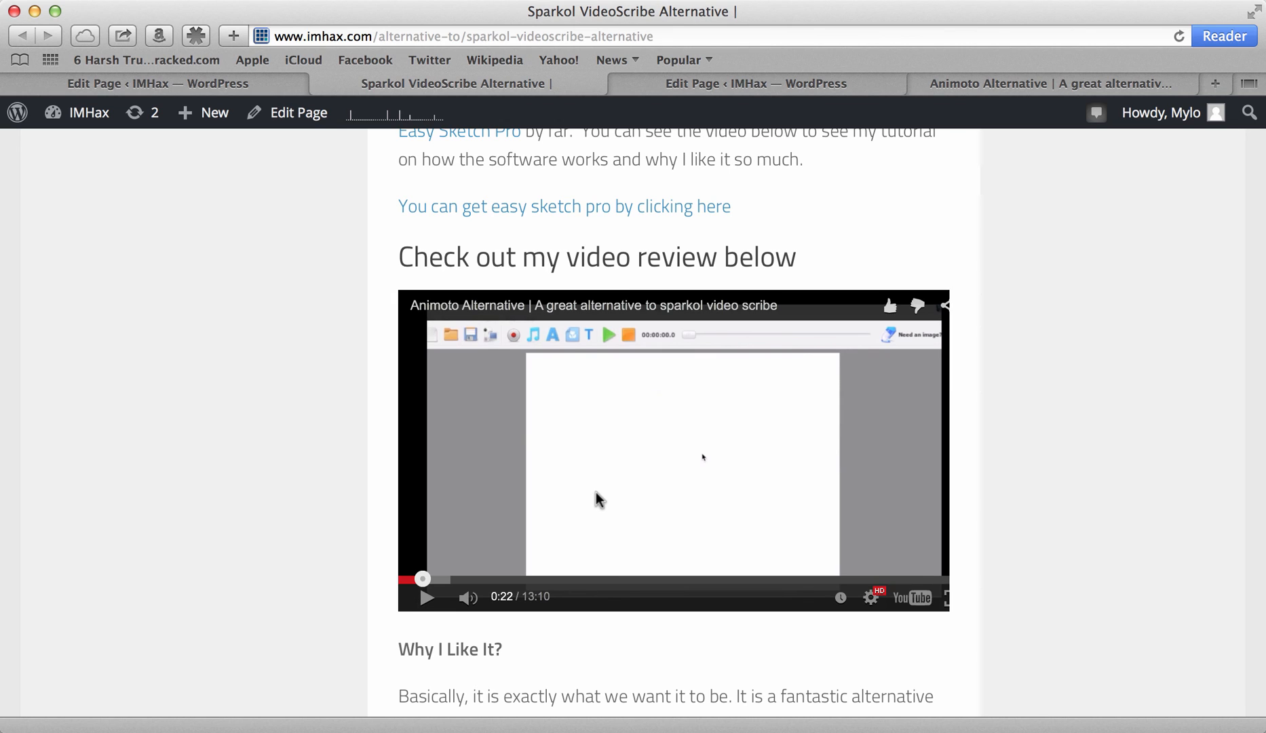